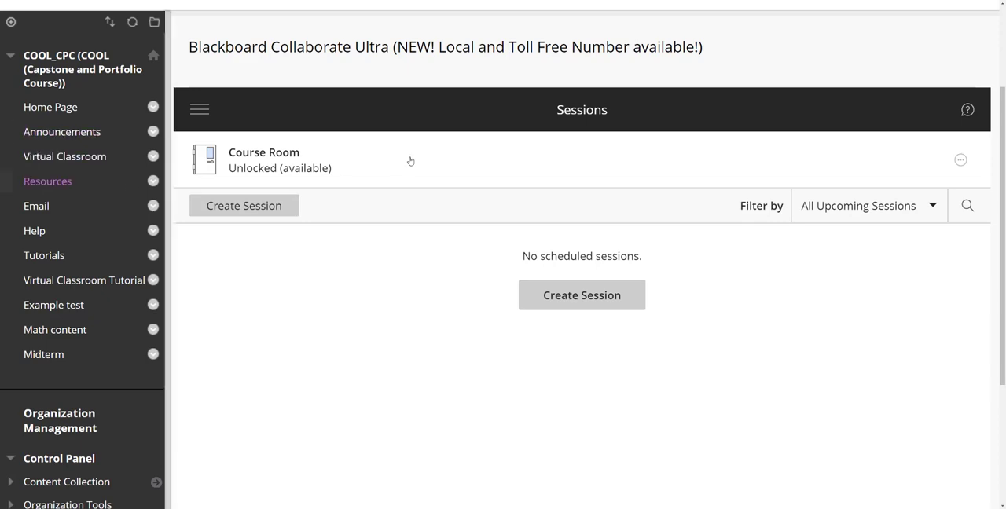
mouse_move(501, 283)
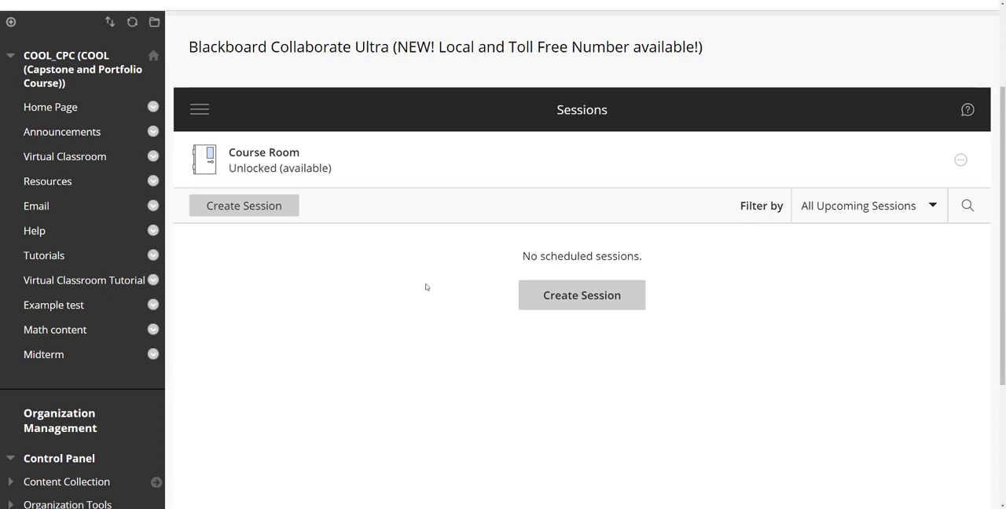
mouse_move(522, 265)
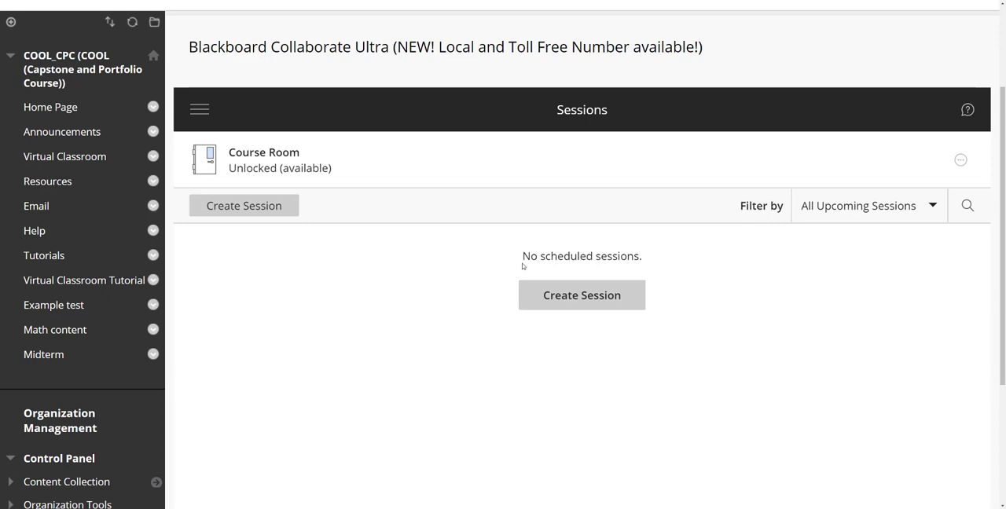
mouse_move(672, 283)
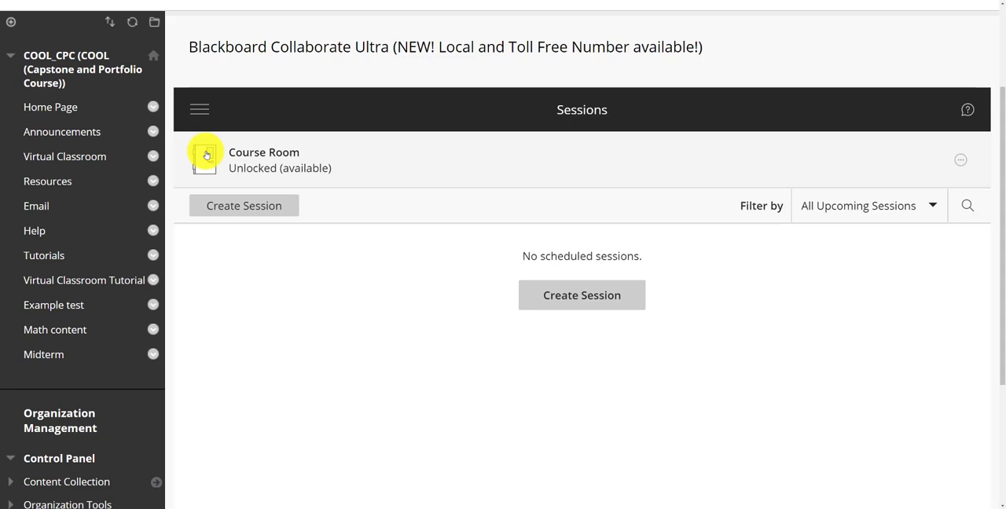
mouse_move(568, 162)
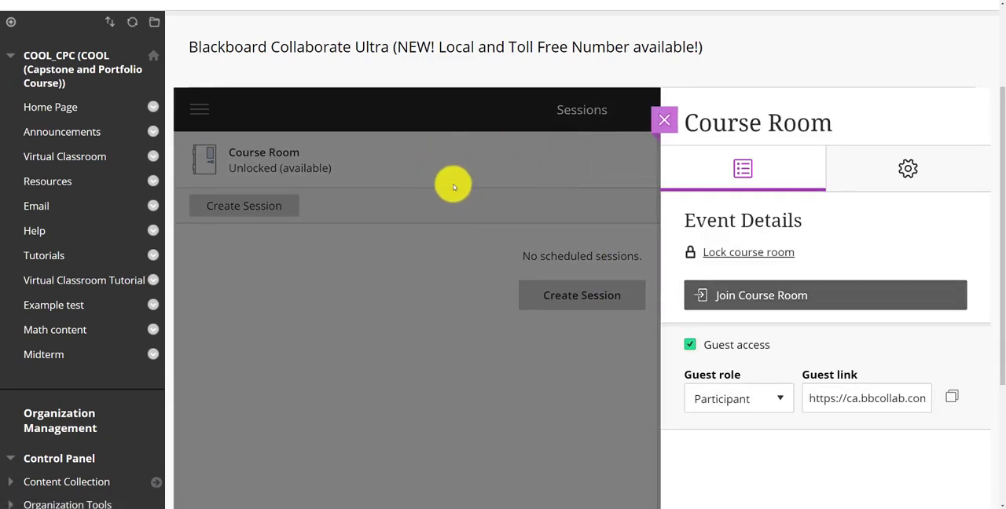
mouse_move(855, 211)
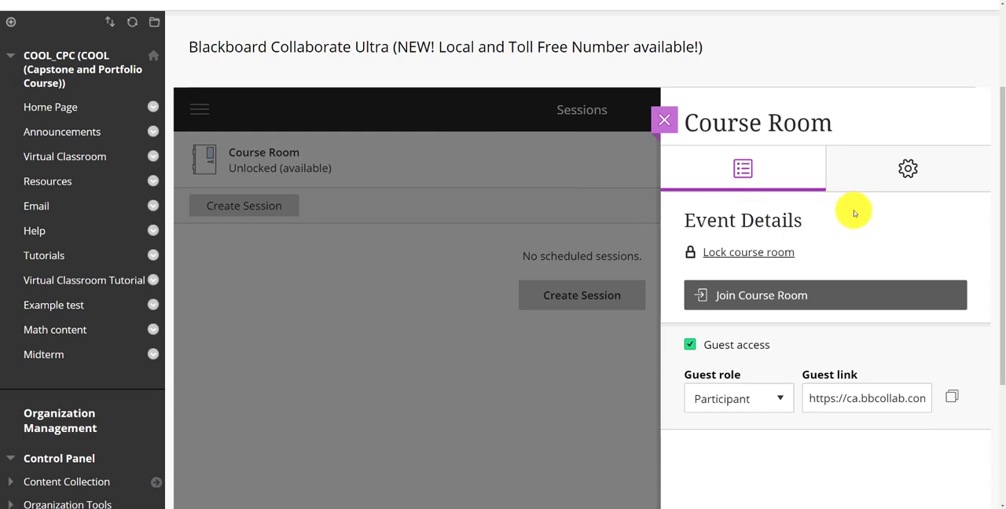
mouse_move(864, 244)
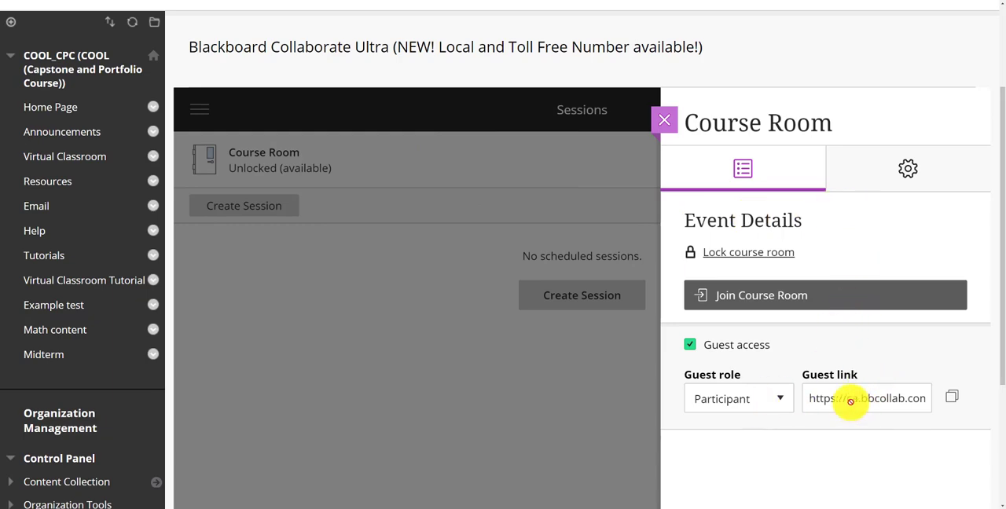
mouse_move(726, 344)
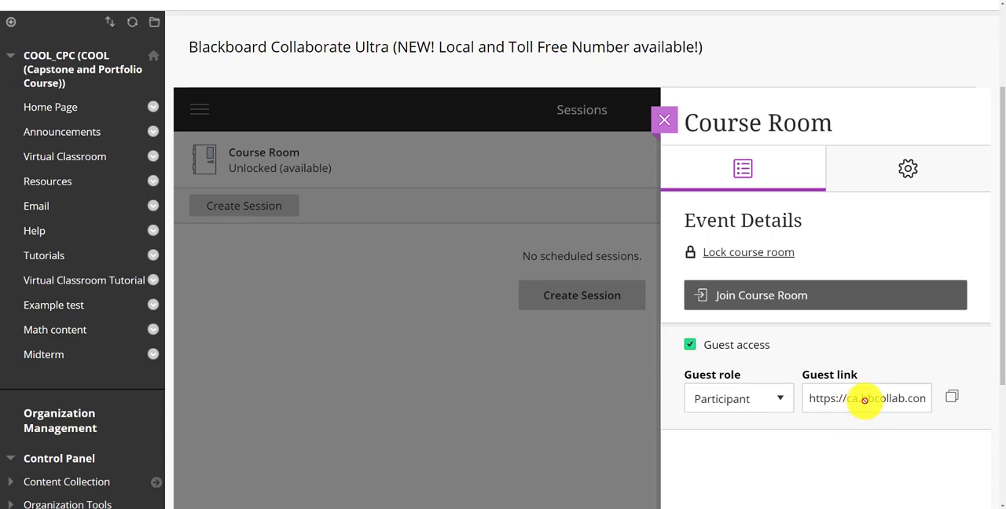
- Select the Course Room's full guest link URL so it can be copied
triple_click(864, 399)
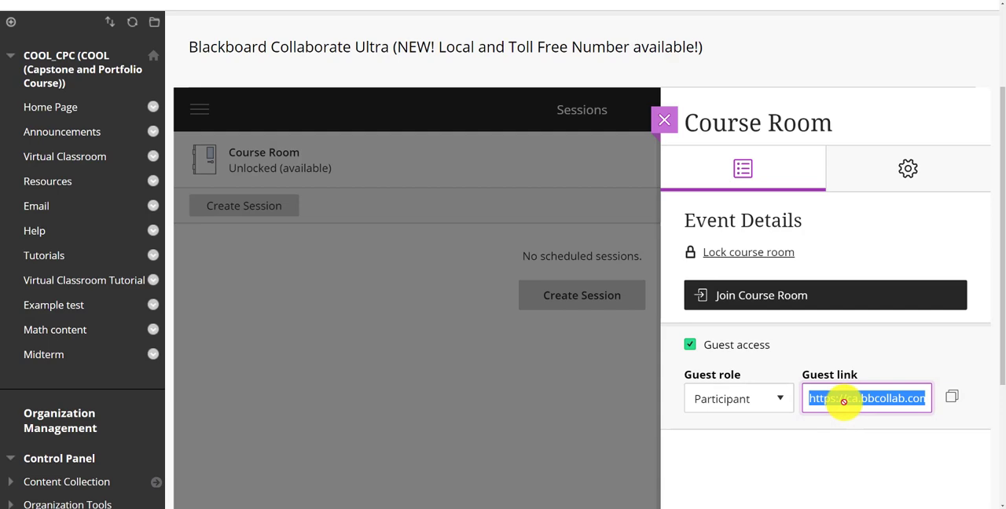
mouse_move(904, 261)
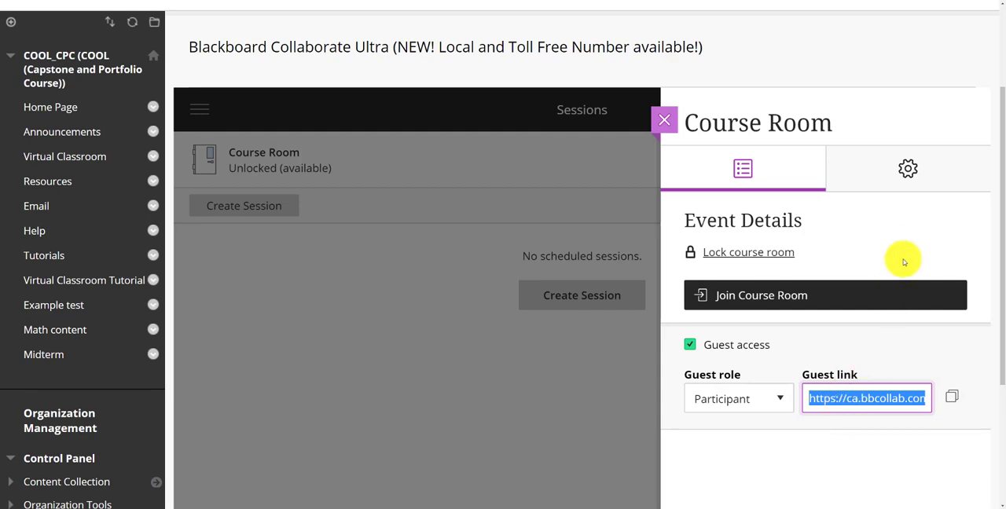
mouse_move(908, 169)
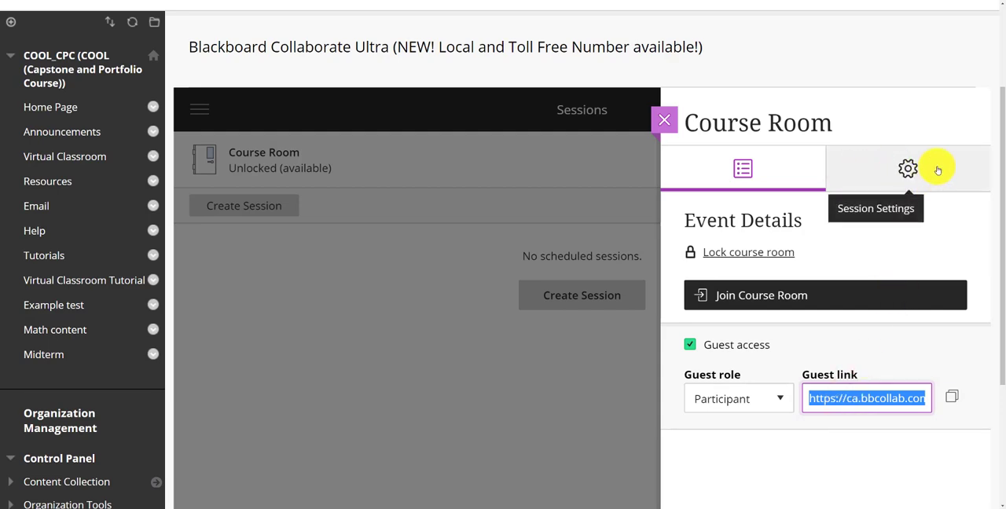
click(909, 168)
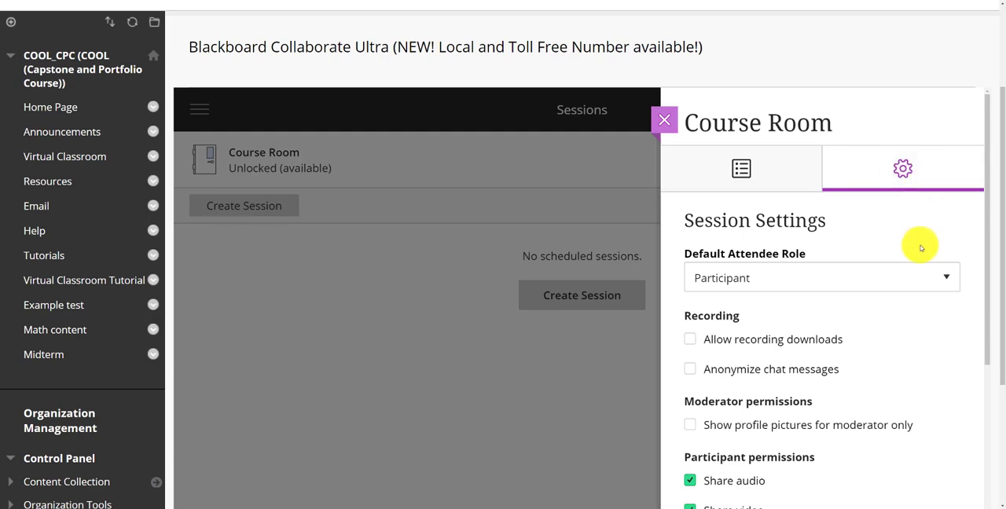
scroll(down, 3)
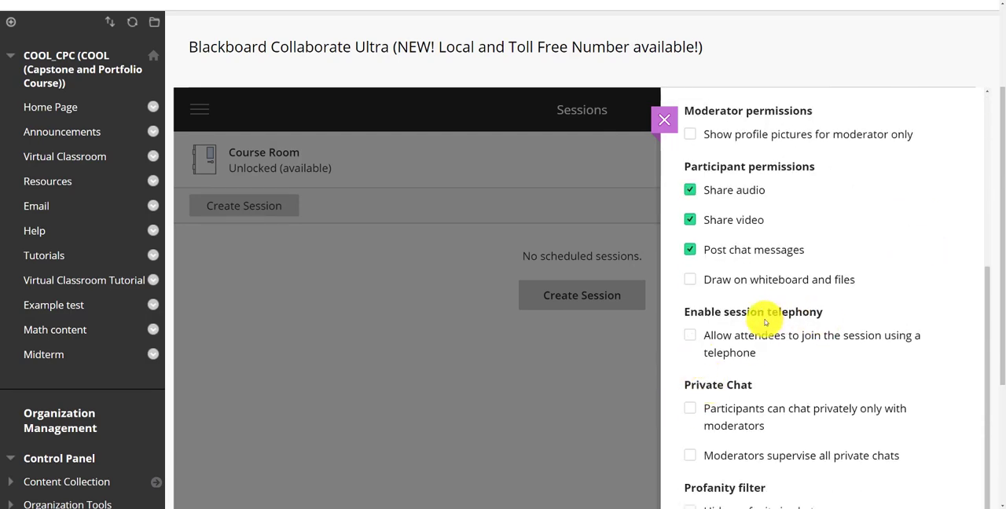
click(688, 334)
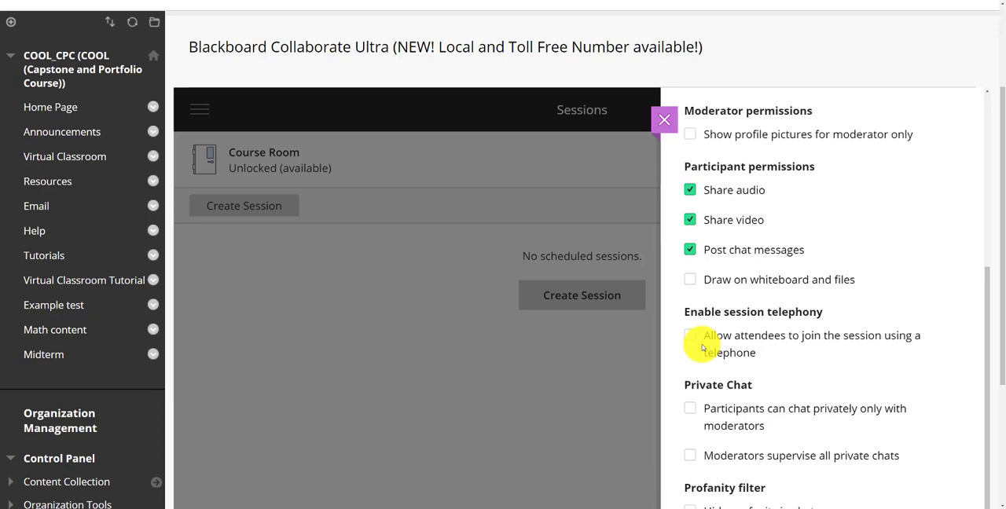
click(690, 336)
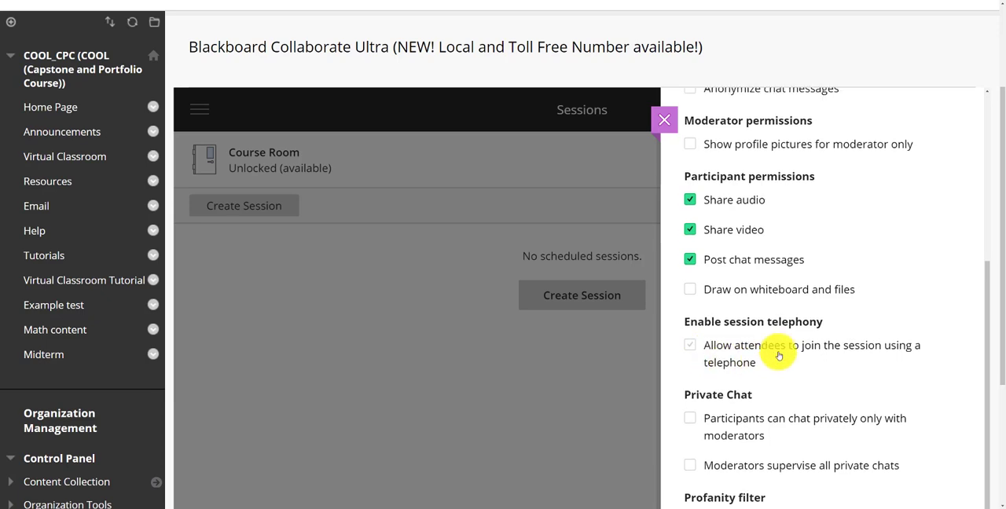
scroll(up, 3)
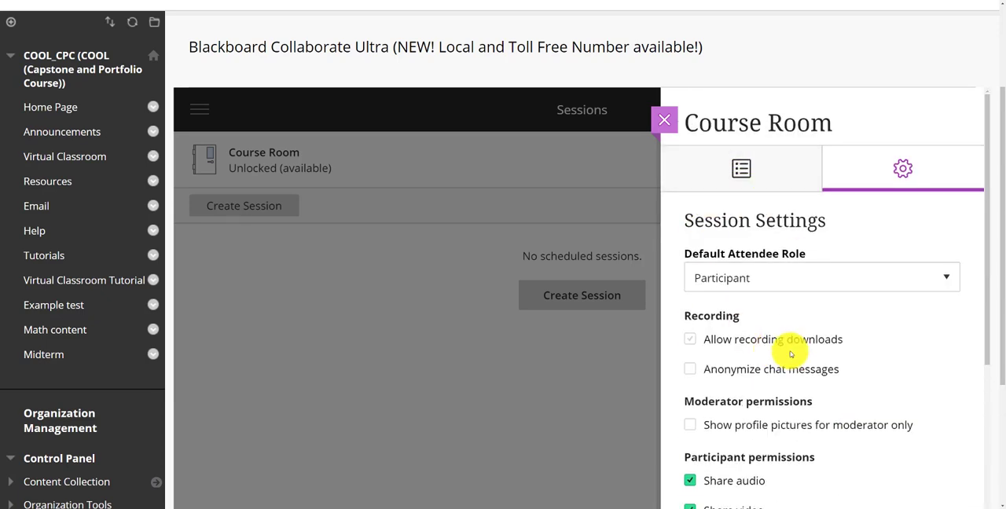
click(690, 339)
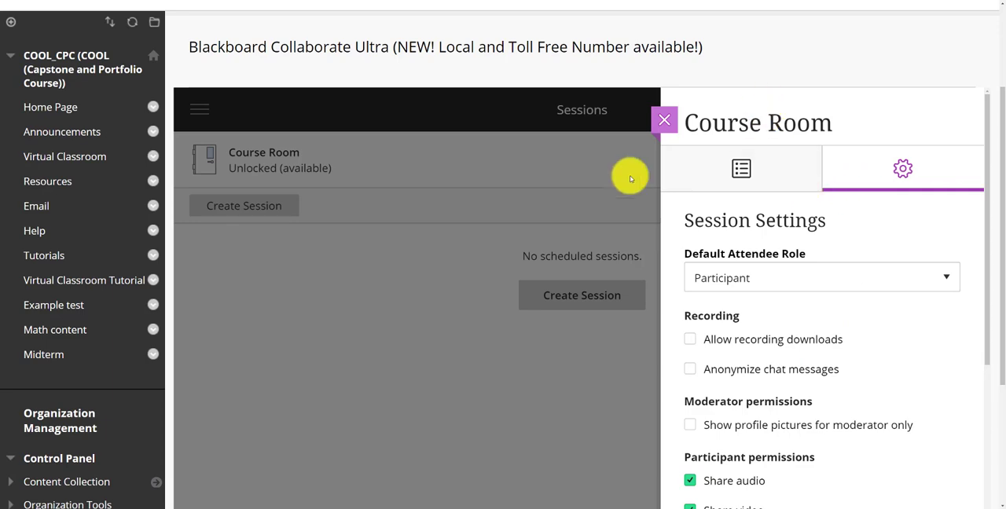
click(740, 168)
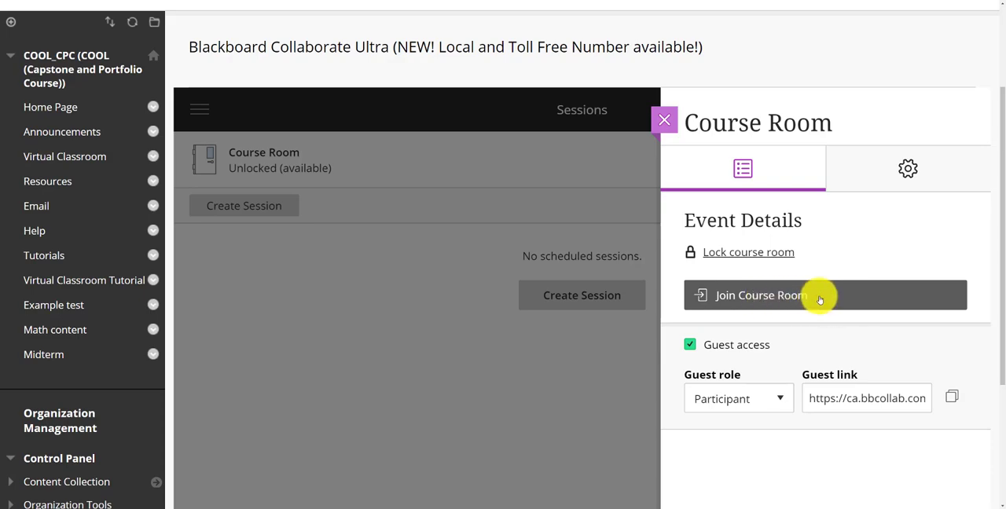
- Join the Course Room session, dismiss the 'Start the recording?' prompt and show the Collaborate panel
click(820, 295)
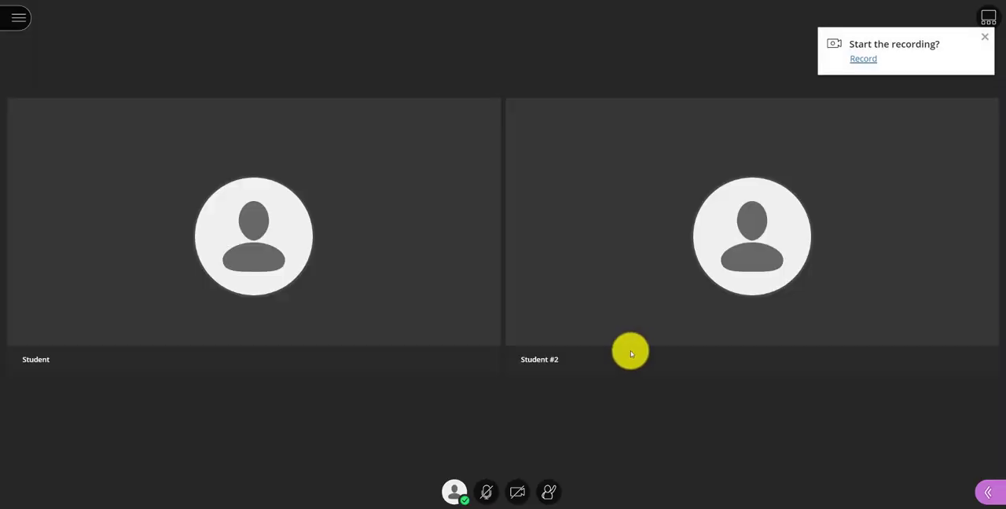
mouse_move(166, 407)
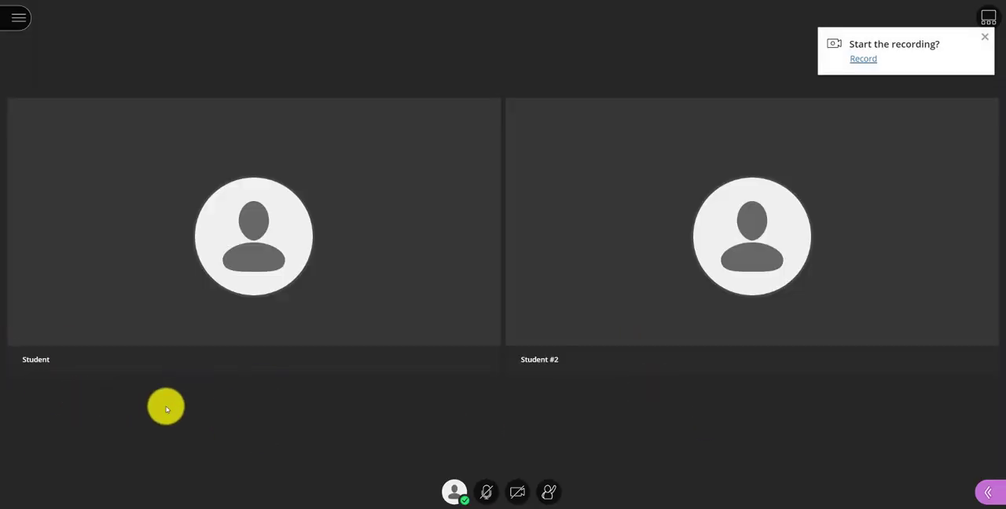
mouse_move(873, 447)
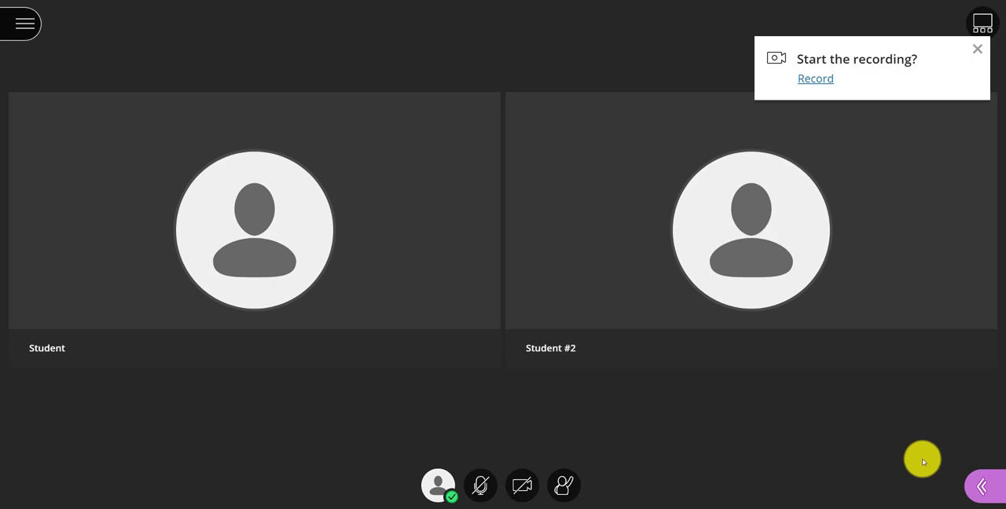
mouse_move(977, 49)
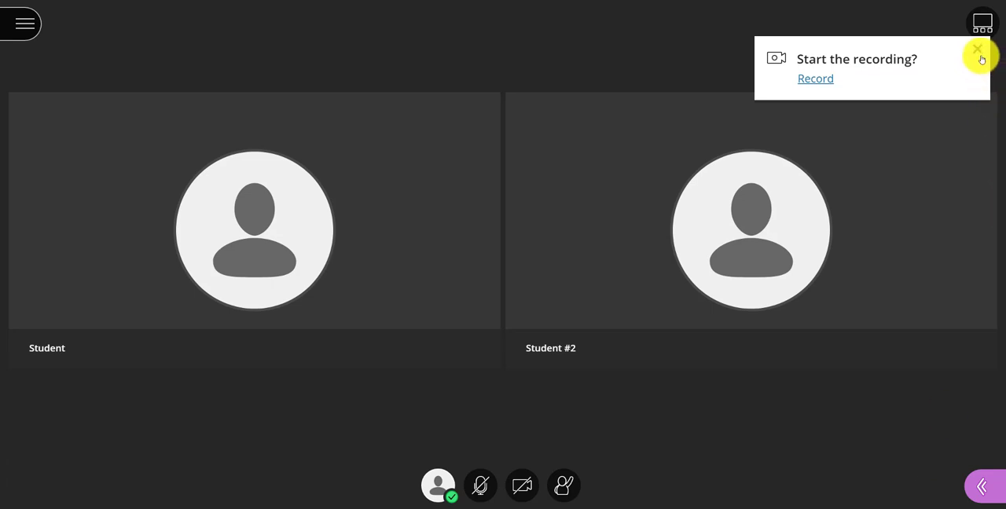
click(977, 57)
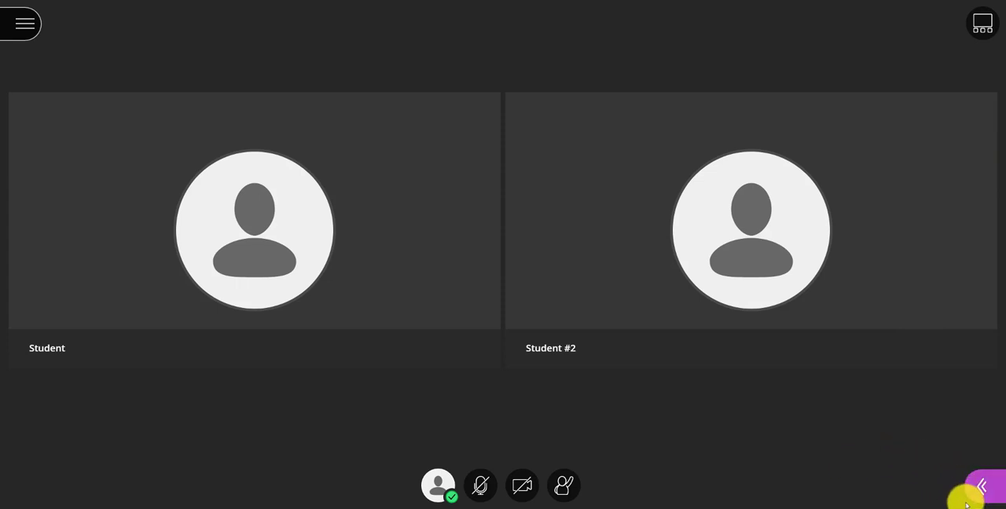
click(757, 485)
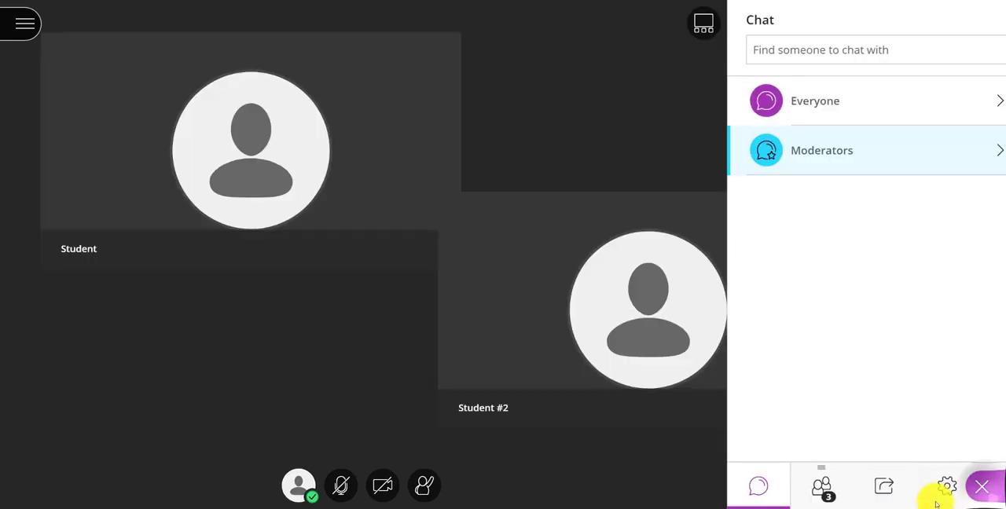
- Show the Attendees list with one moderator and participants Student and Student #2
click(820, 486)
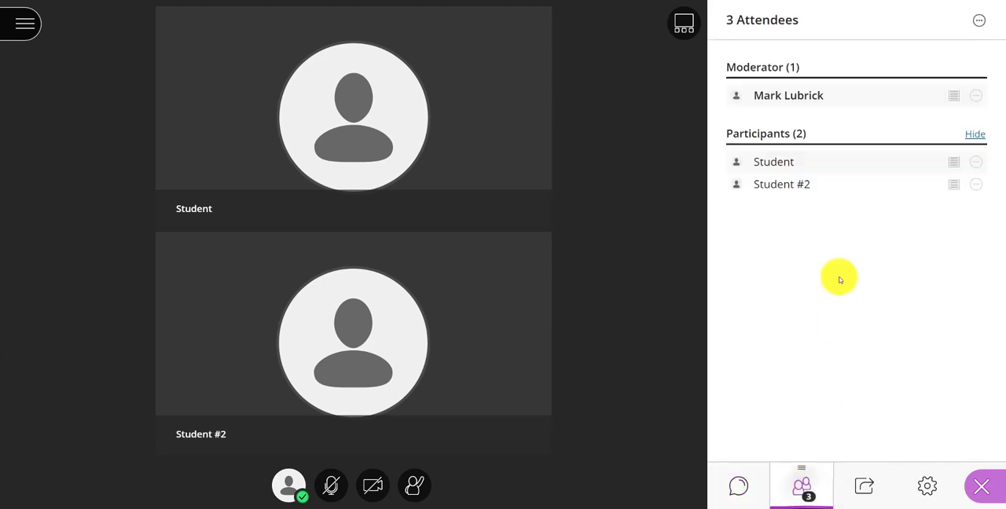
mouse_move(814, 230)
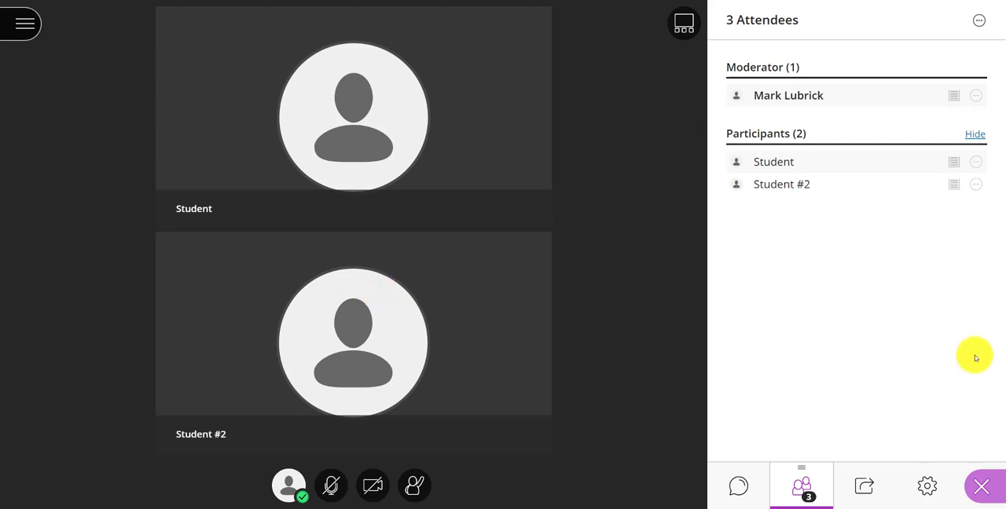
mouse_move(945, 255)
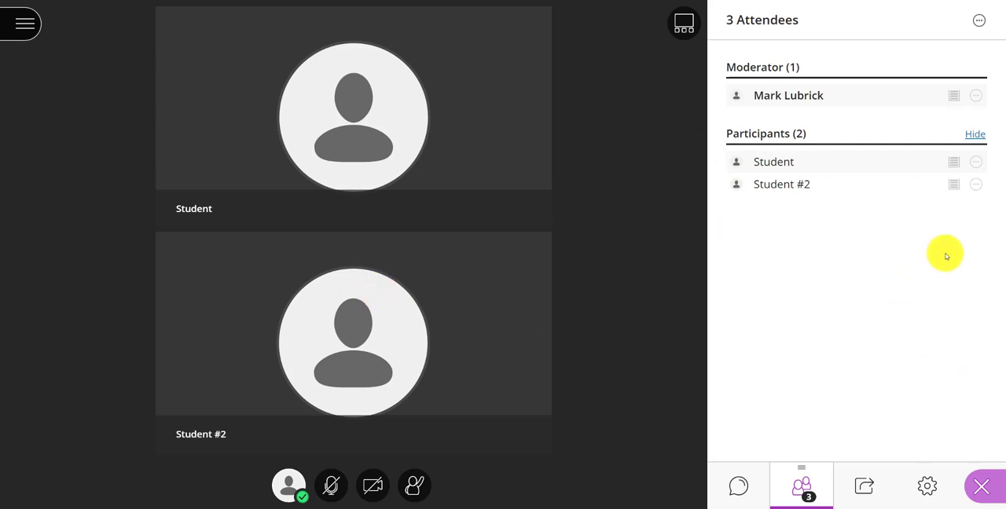
mouse_move(978, 162)
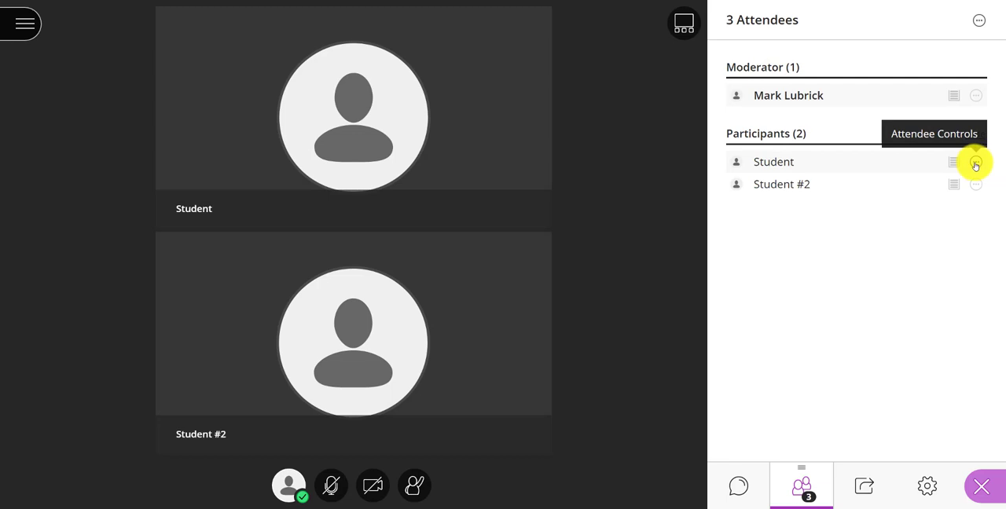
- Remove the participant named Student from the session via Attendee Controls
click(975, 162)
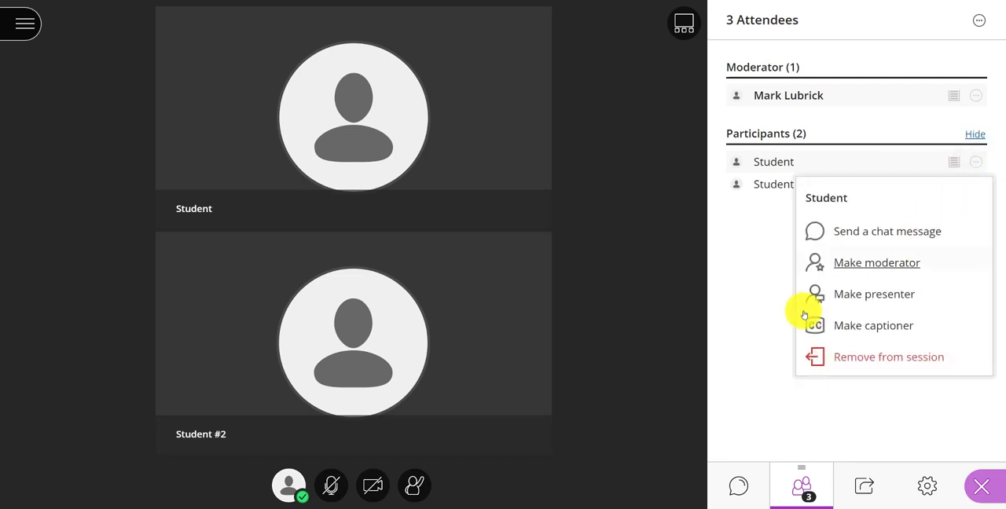
click(887, 356)
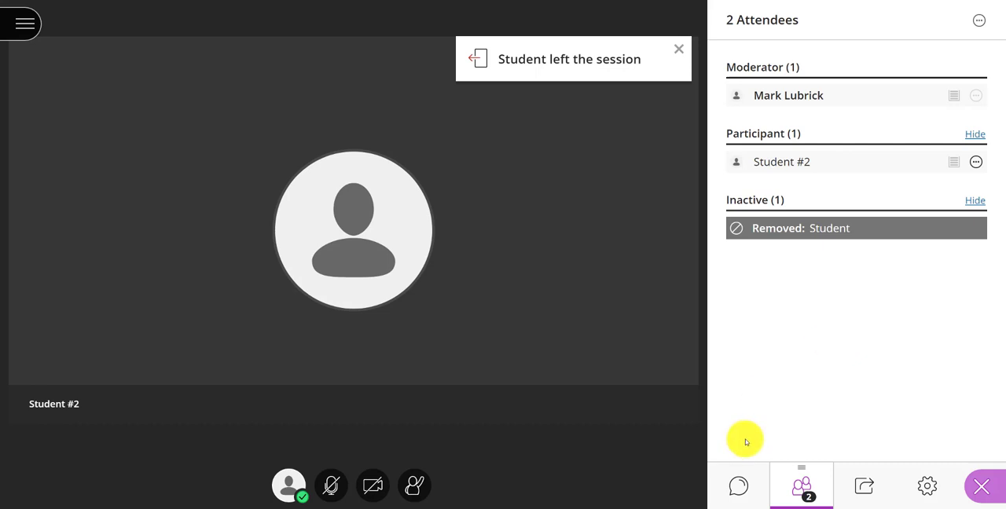
click(678, 48)
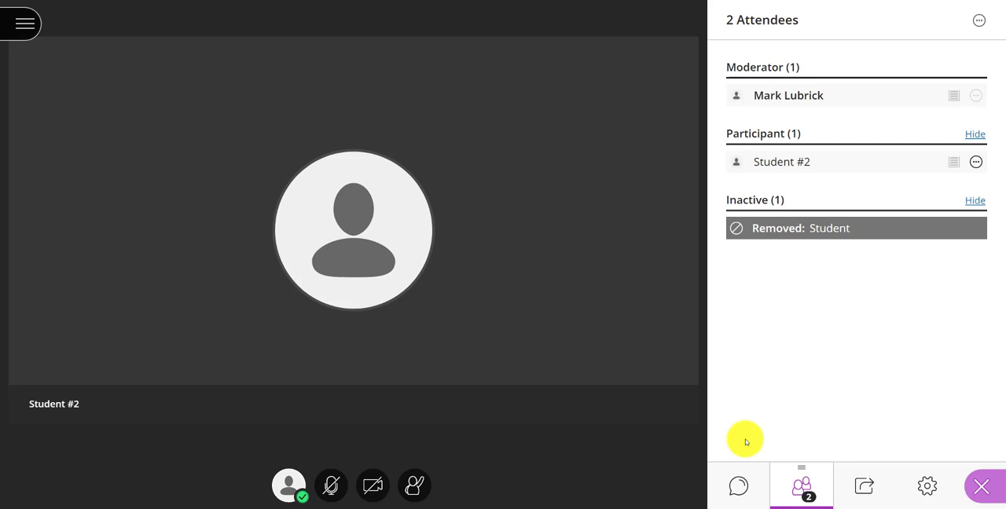
mouse_move(748, 446)
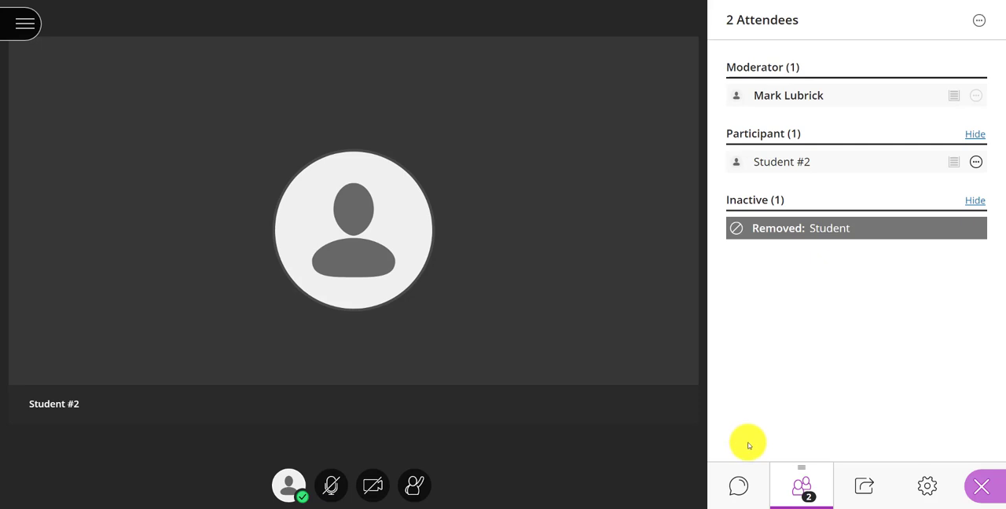
mouse_move(804, 377)
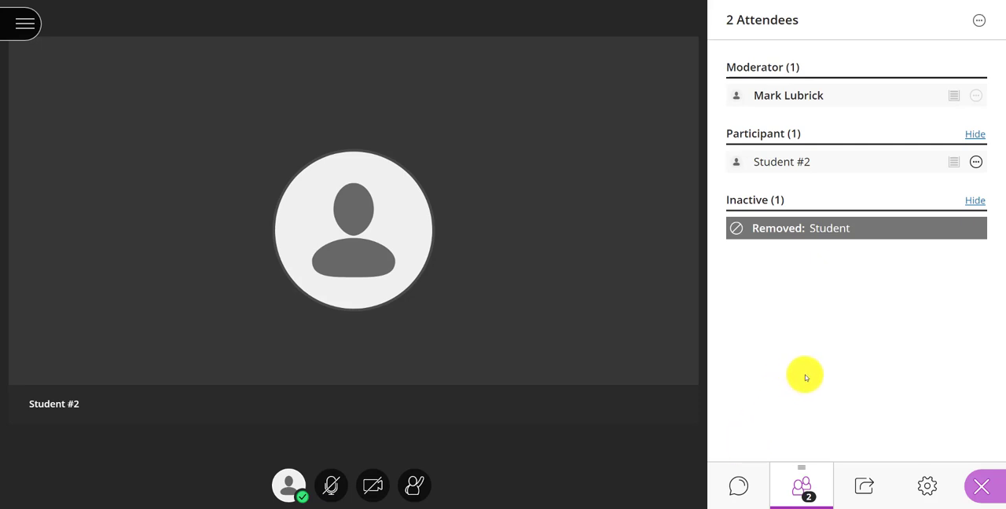
mouse_move(852, 351)
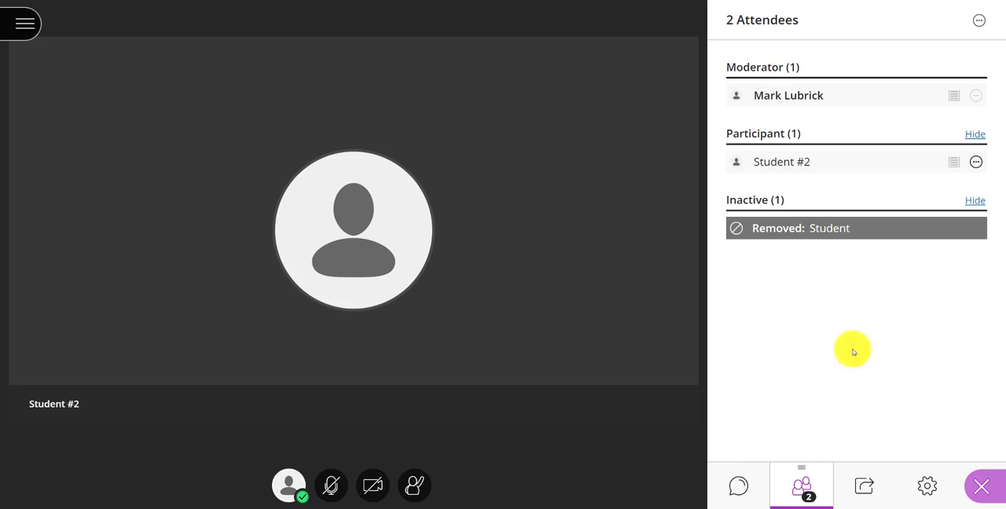
mouse_move(864, 377)
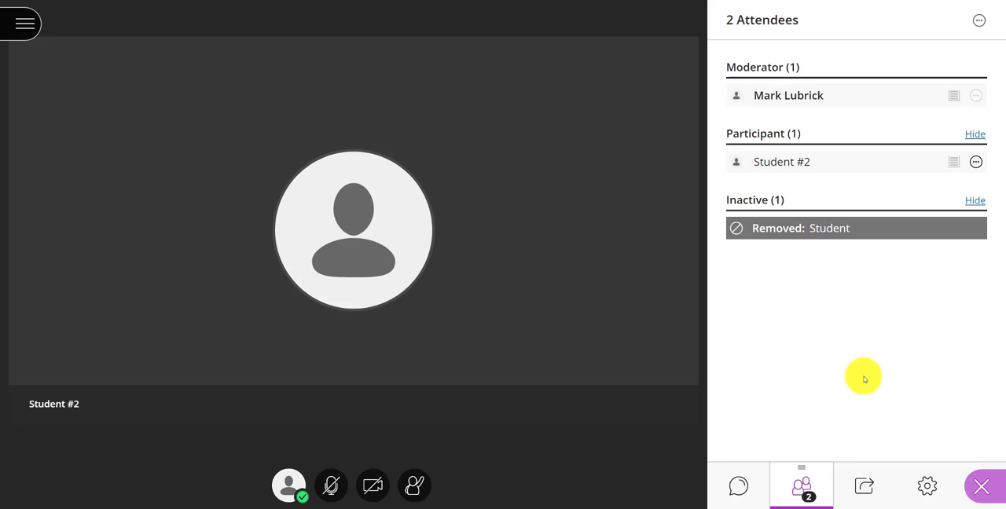
mouse_move(873, 346)
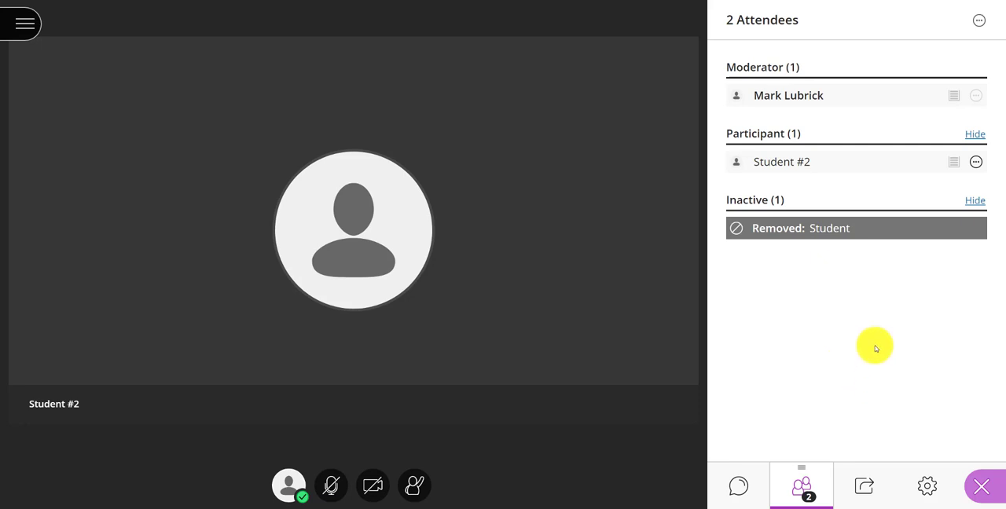
mouse_move(904, 402)
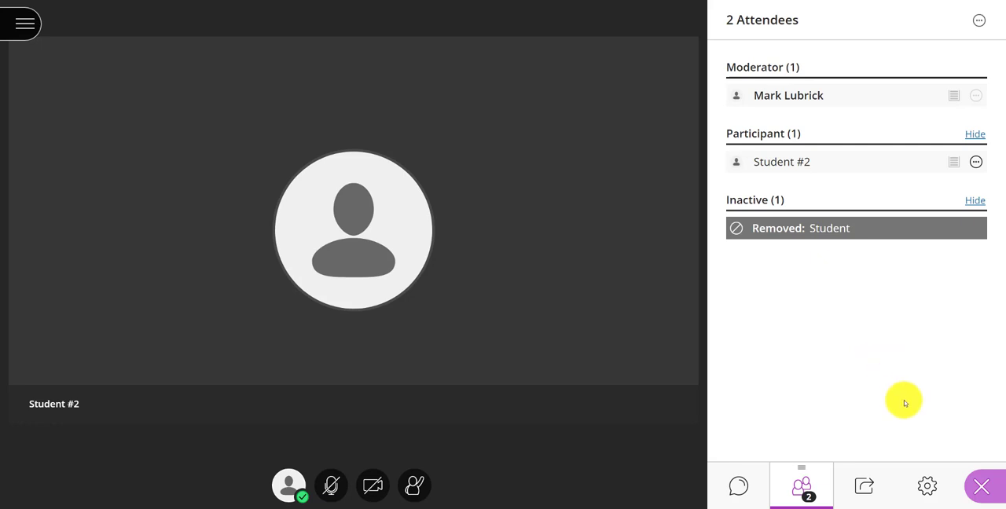
mouse_move(906, 431)
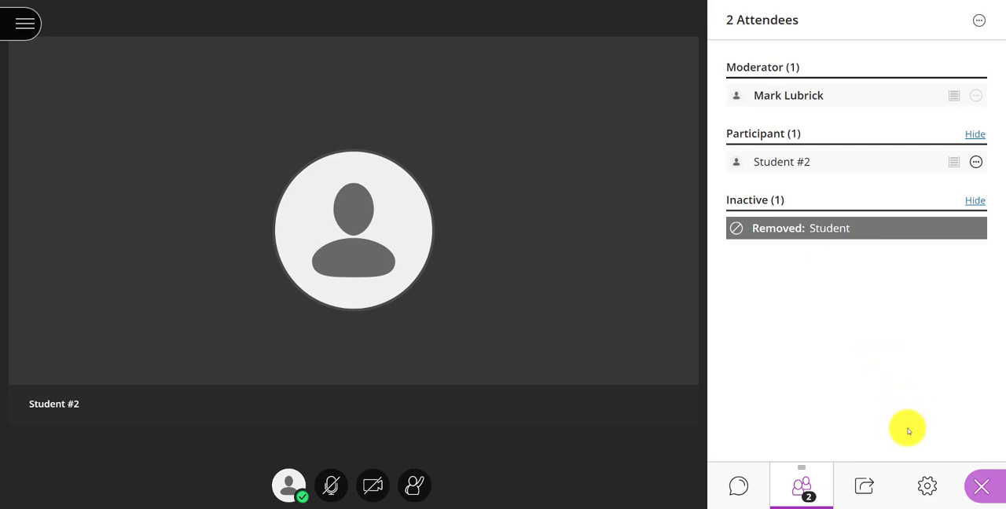
mouse_move(927, 486)
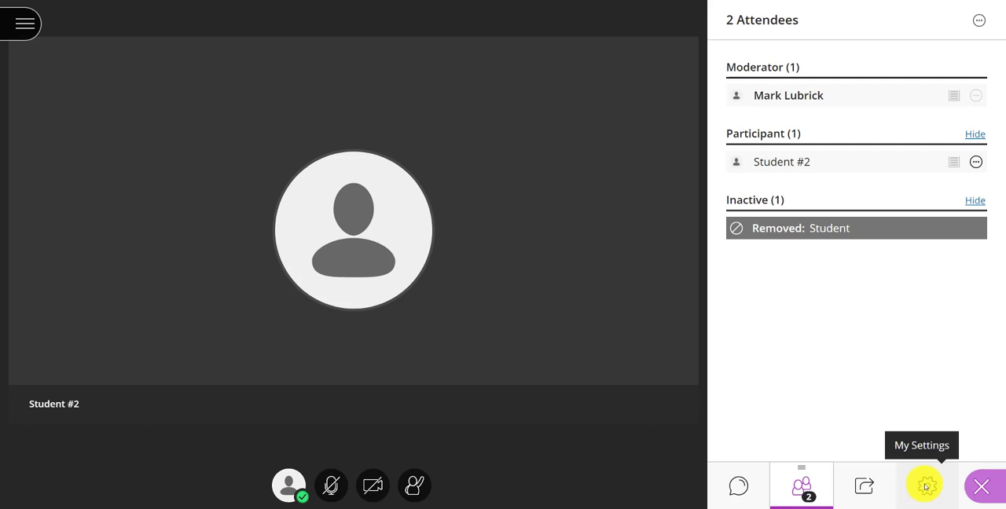
- In Session Settings, leave participant audio, video, chat and whiteboard drawing permissions all off
click(926, 485)
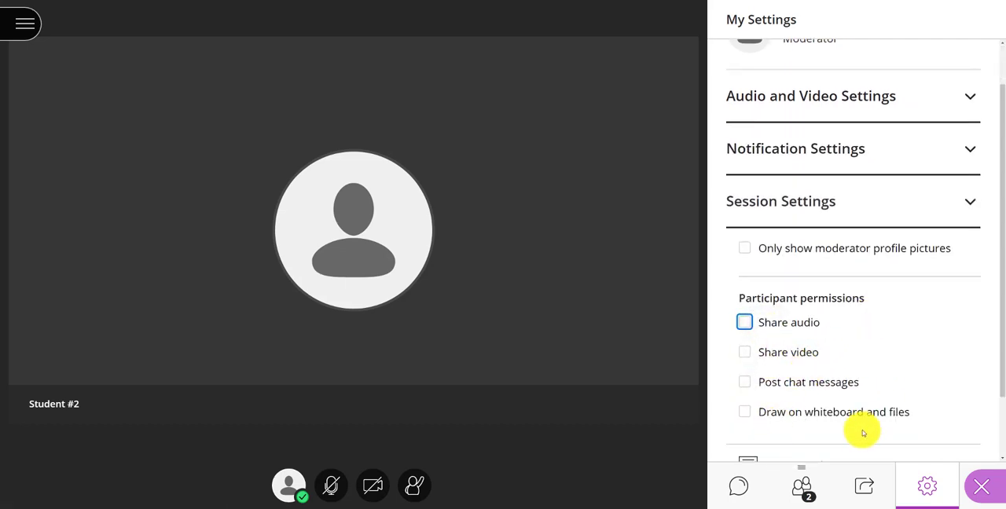
mouse_move(871, 424)
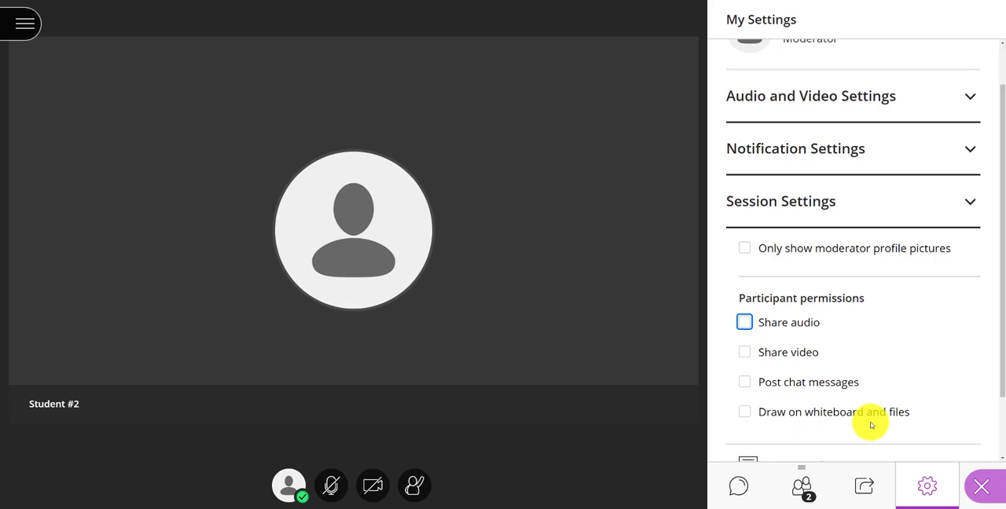
click(745, 412)
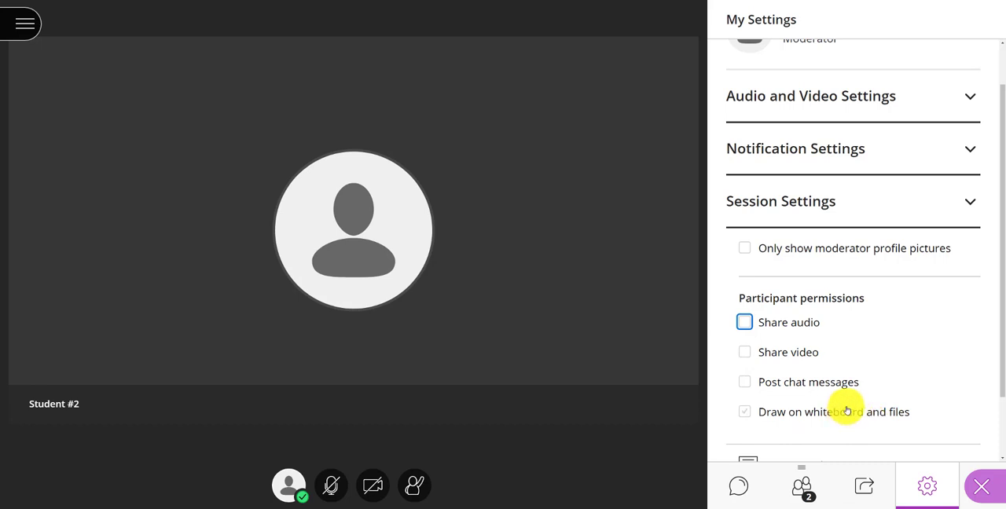
click(745, 412)
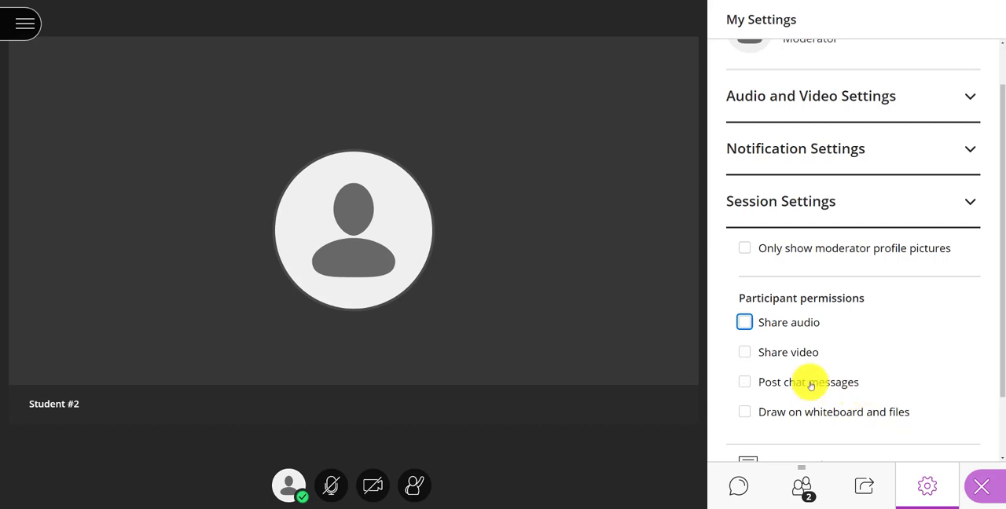
mouse_move(823, 327)
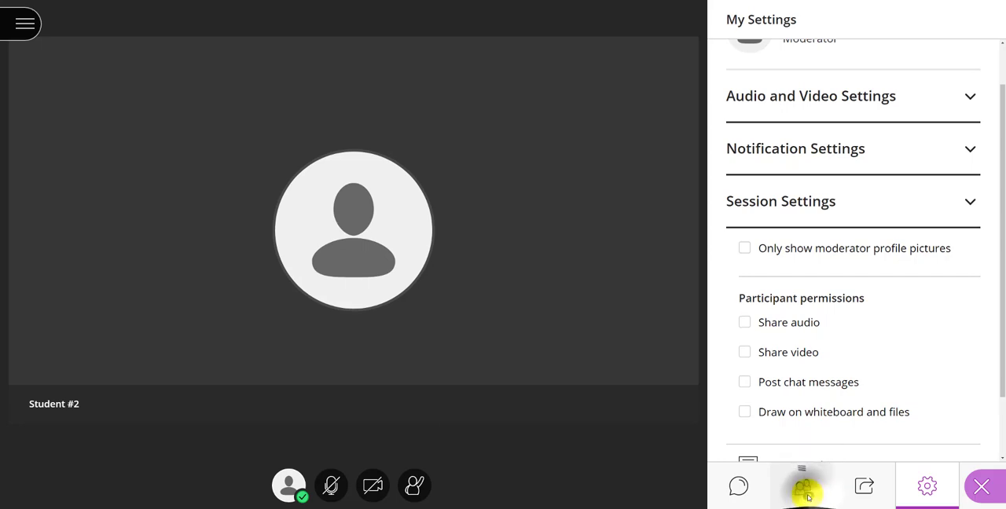
- From the Attendees list, make Student #2 a presenter via Attendee Controls
click(801, 486)
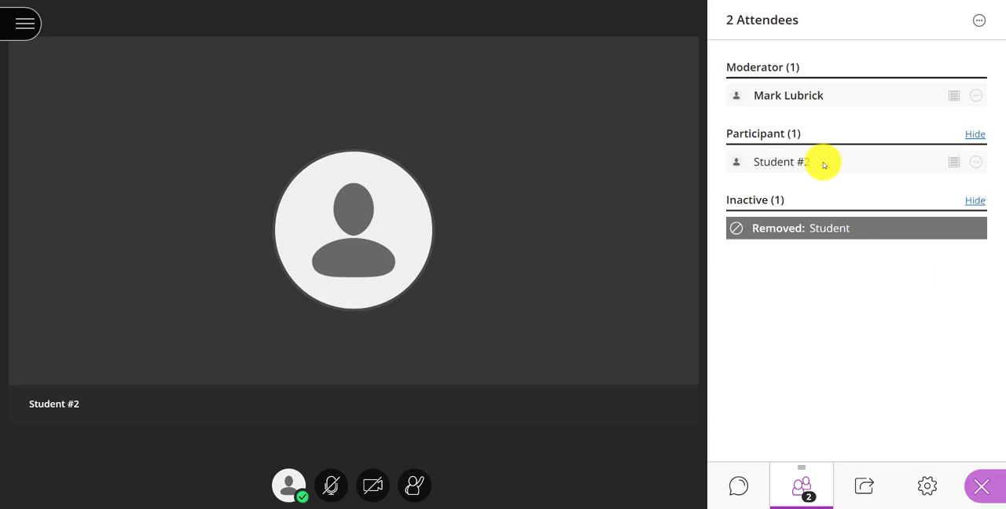
mouse_move(952, 189)
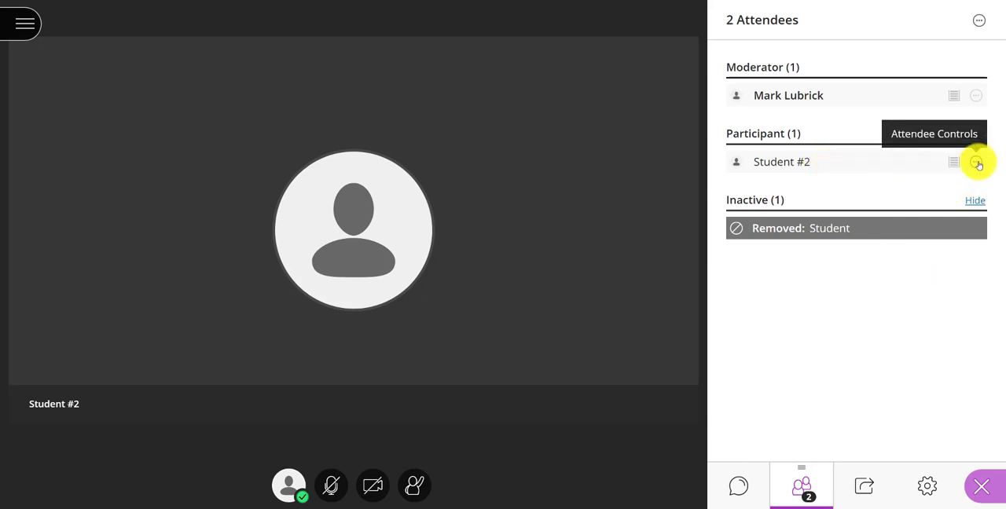
click(977, 162)
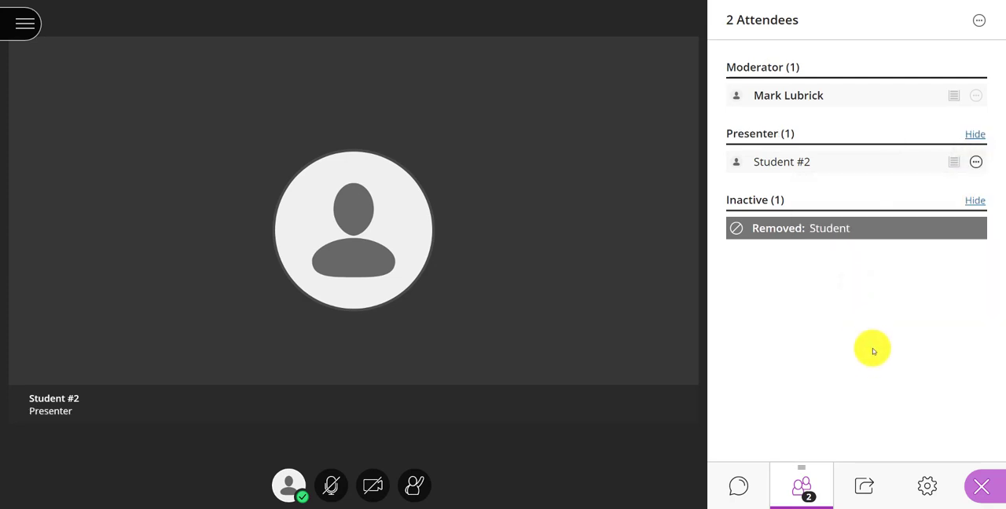
mouse_move(883, 383)
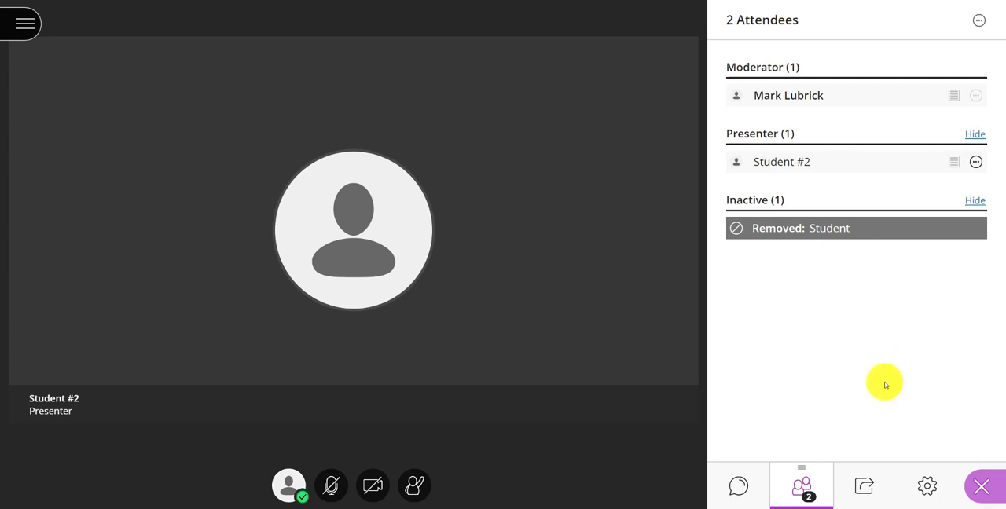
mouse_move(823, 383)
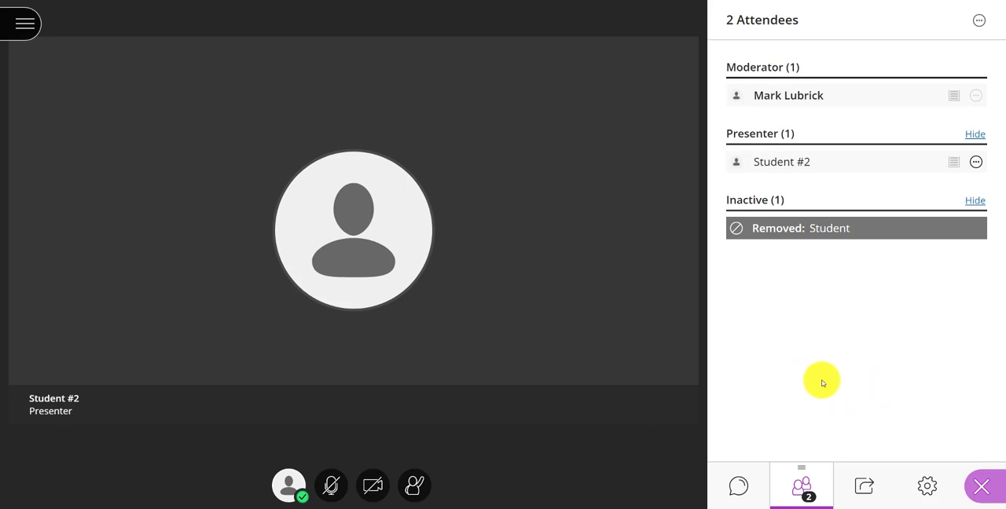
mouse_move(583, 387)
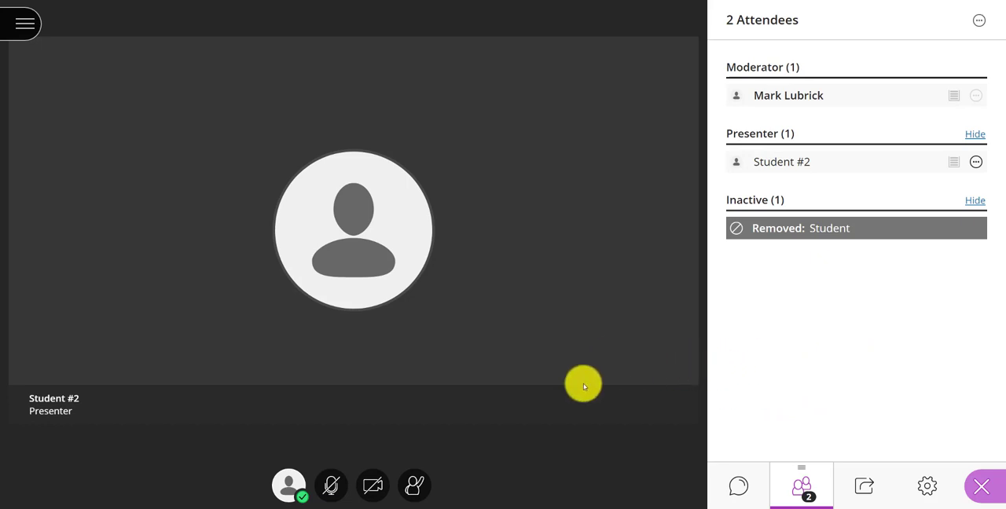
mouse_move(644, 367)
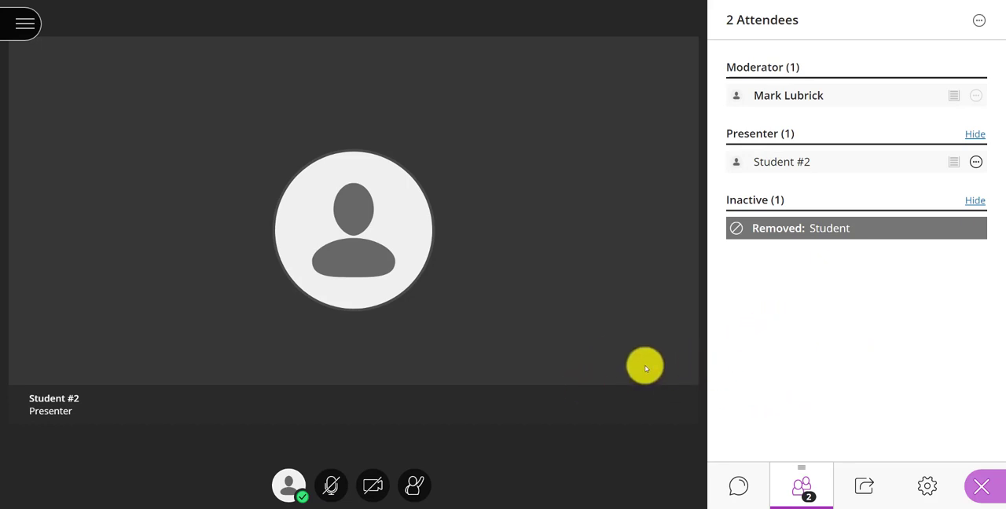
mouse_move(811, 307)
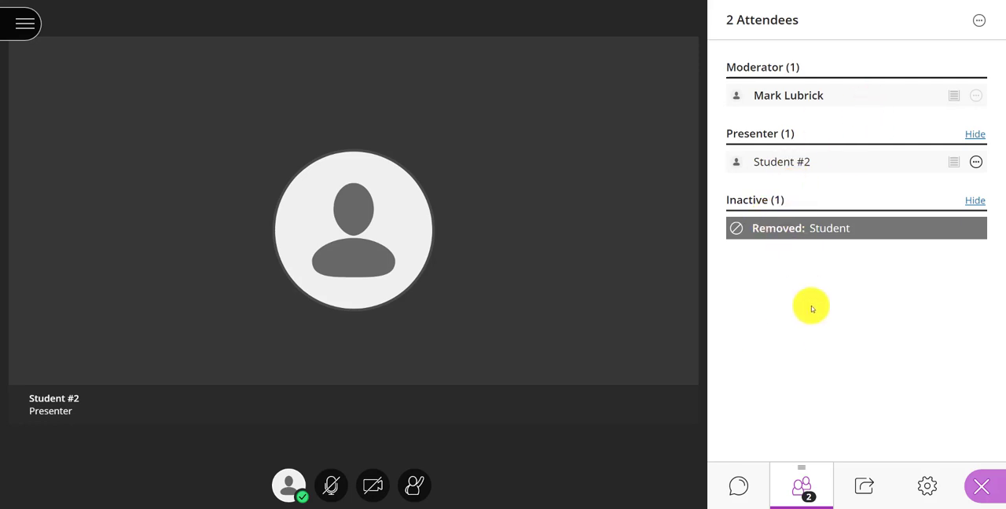
mouse_move(839, 363)
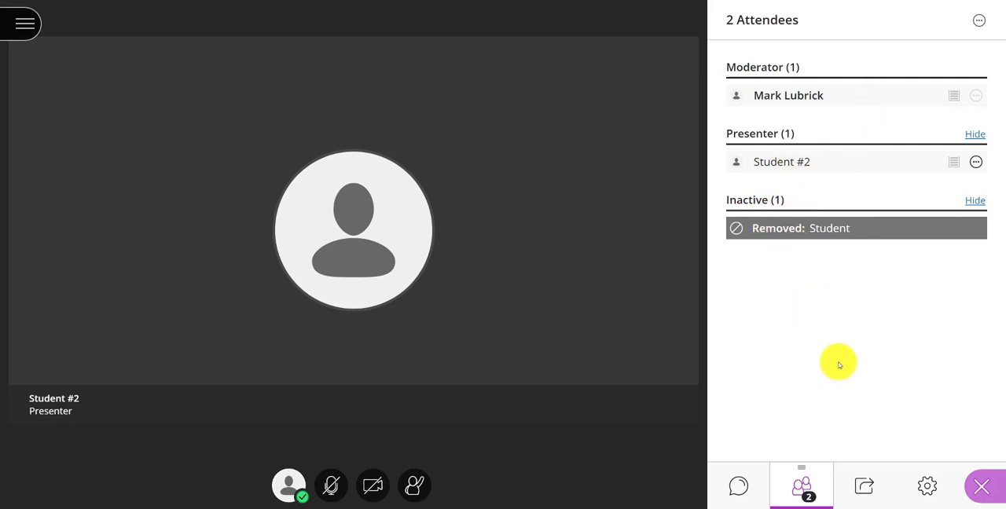